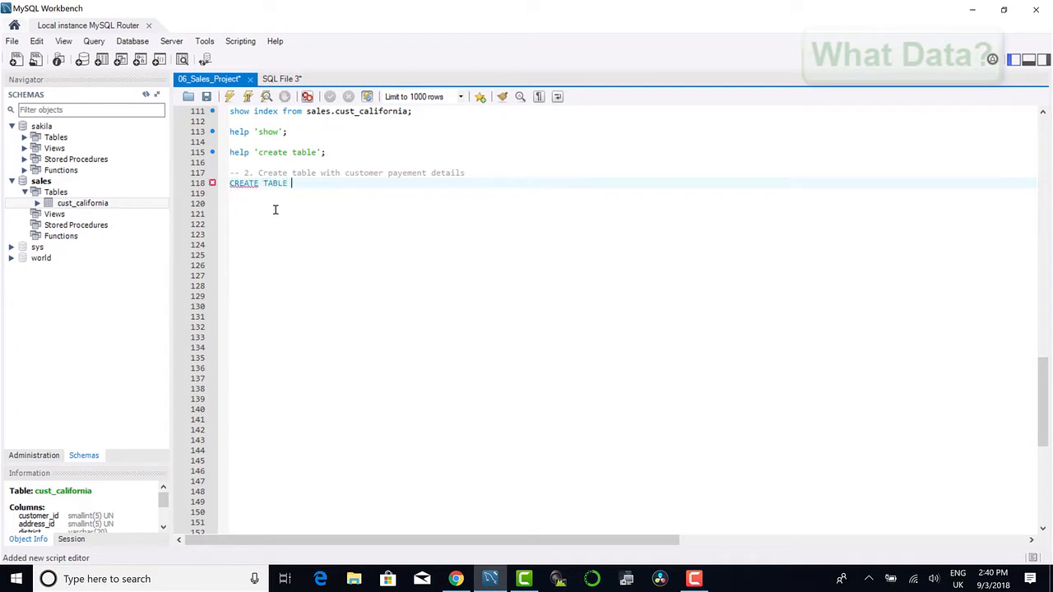
# Step: Name the new table sales.cus_pay_detail in the CREATE TABLE statement
pyautogui.write('sales.cus')
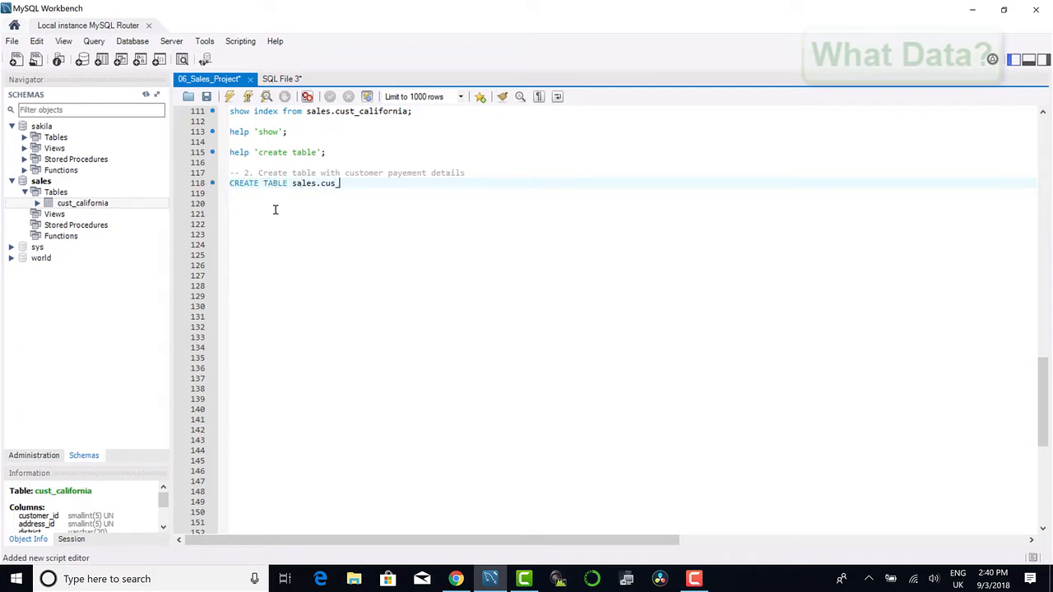
pyautogui.write('pay_det')
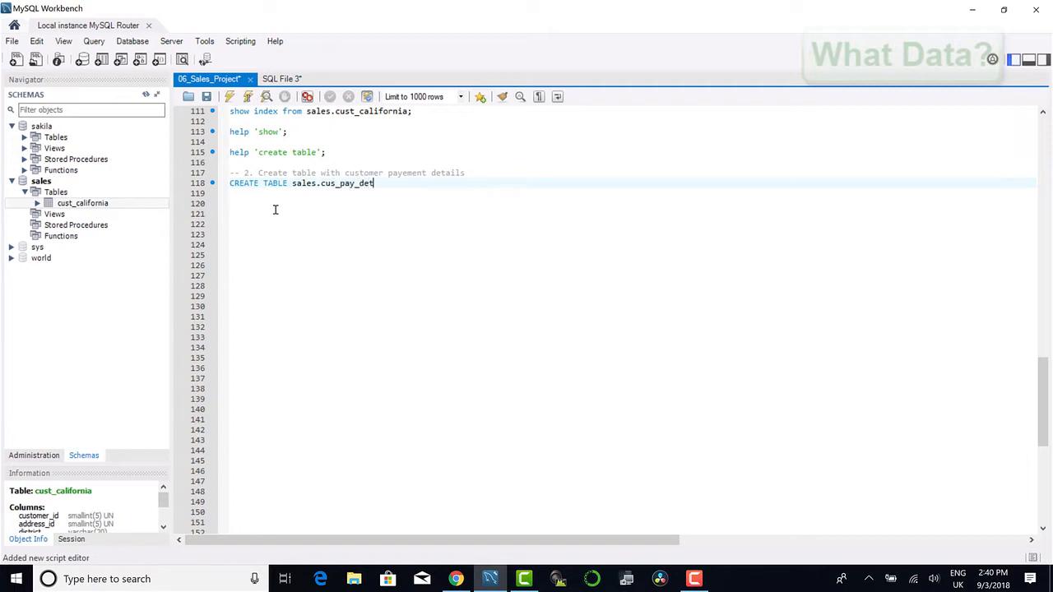
pyautogui.write('ails')
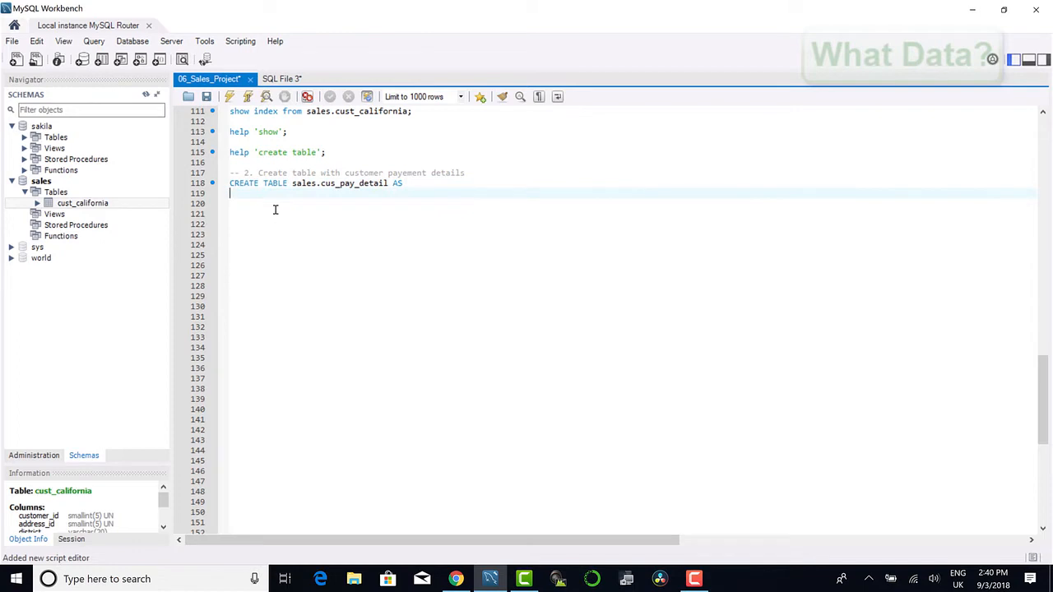
# Step: Write SELECT cus.customer_id FROM sales.cust_california cus under the CREATE TABLE header
pyautogui.write('SELECT')
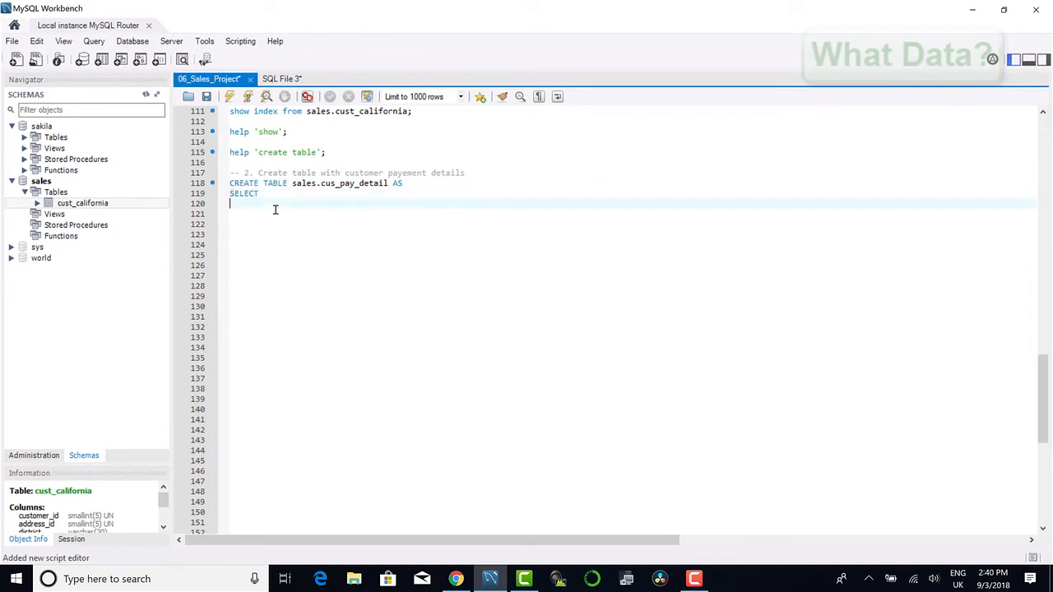
pyautogui.write('FROM')
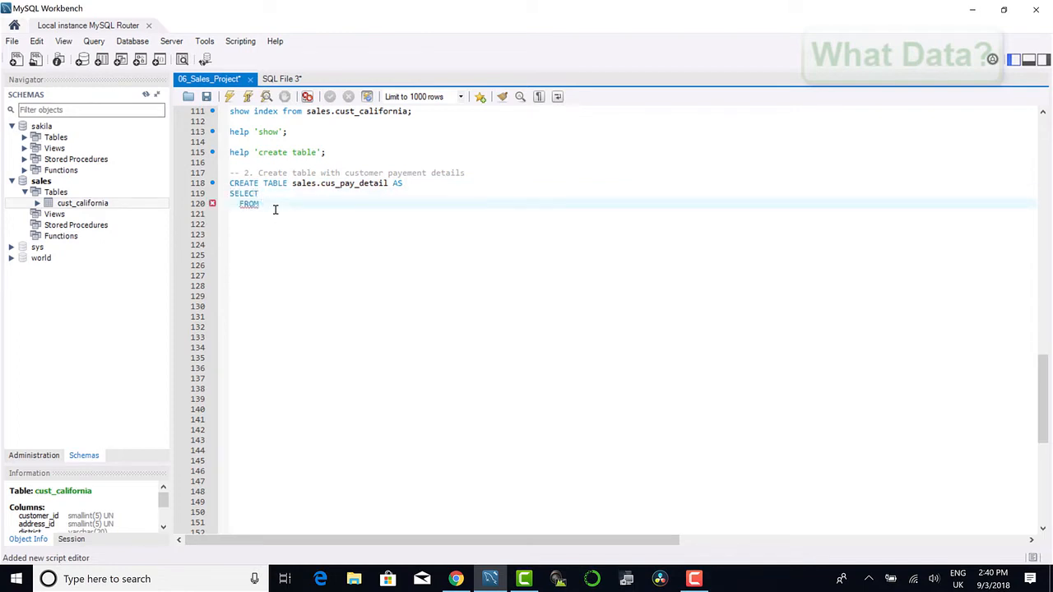
pyautogui.moveTo(82, 204)
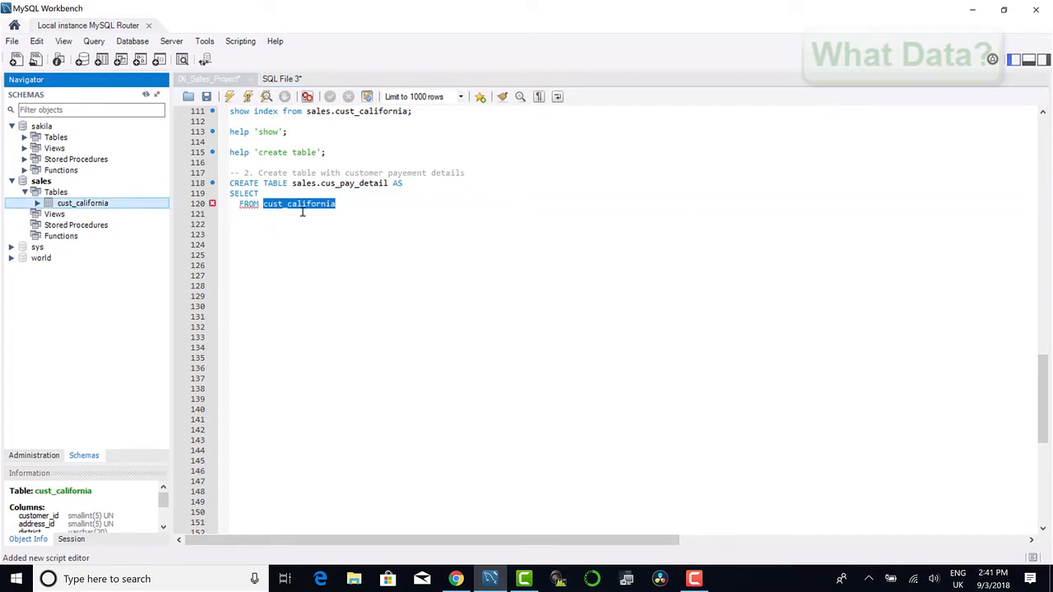
pyautogui.click(56, 191)
pyautogui.write('sales.')
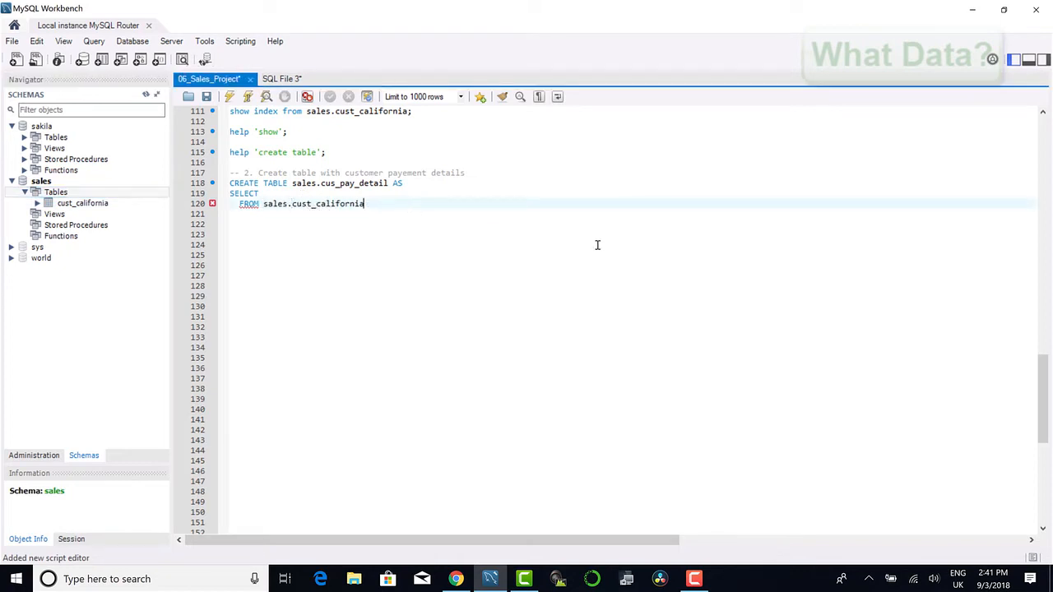
pyautogui.write('cus')
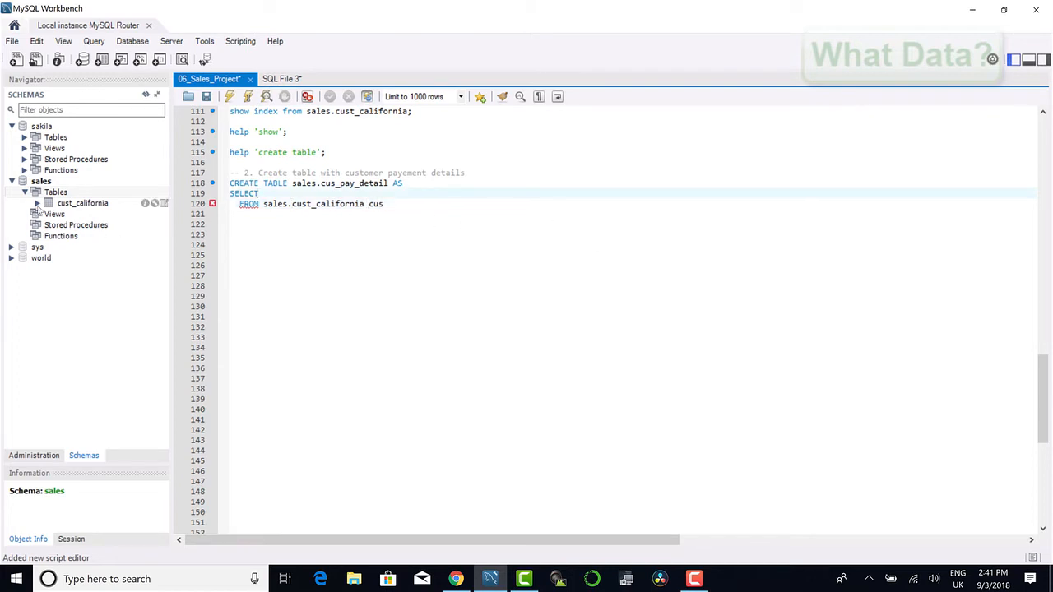
pyautogui.click(37, 204)
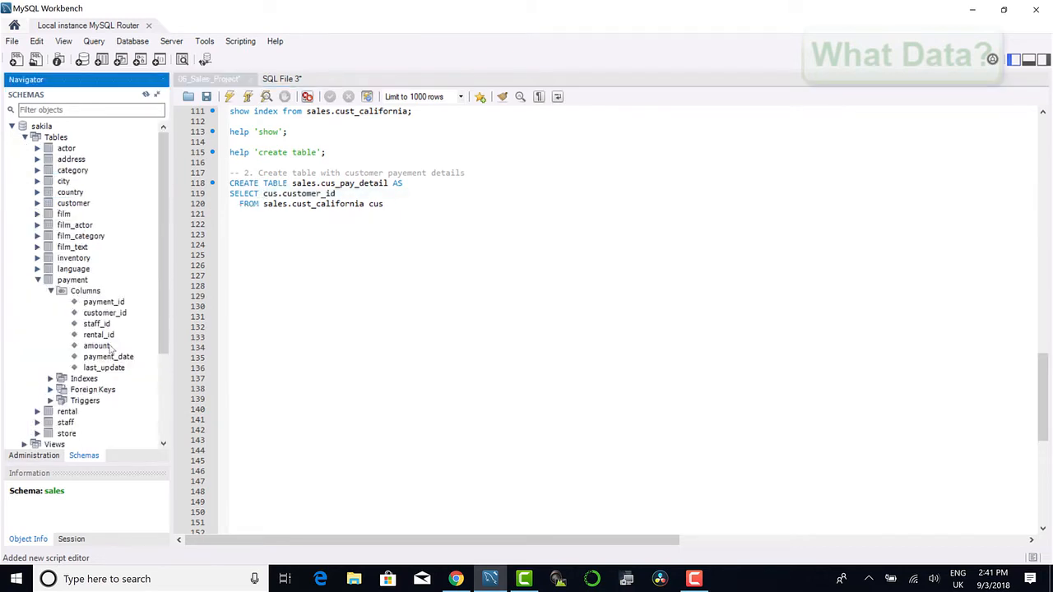
# Step: Add JOIN sakila.payment pay below the FROM clause and start a pay. column in SELECT
pyautogui.click(105, 313)
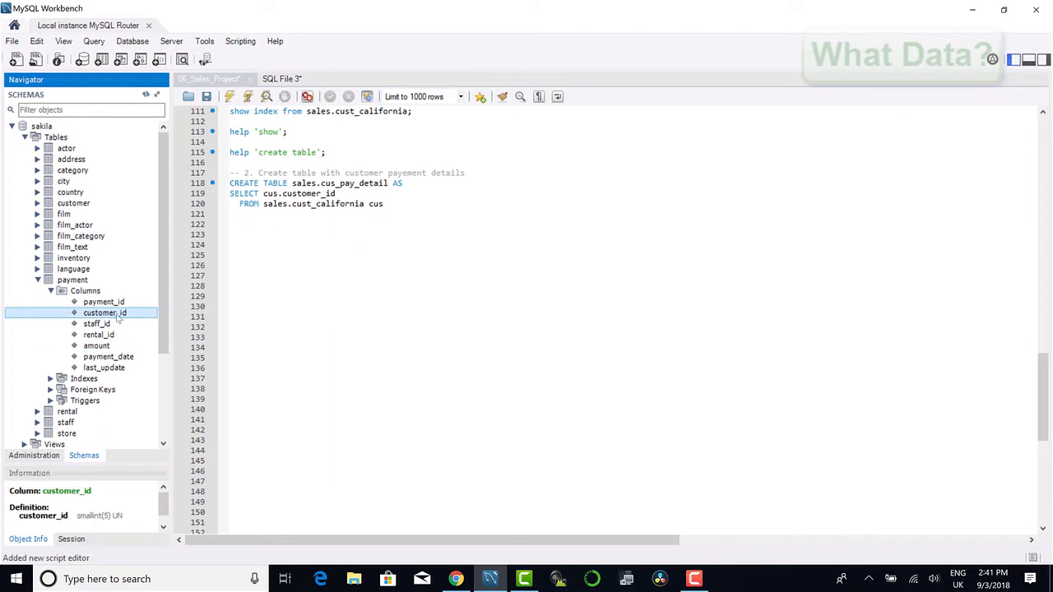
pyautogui.click(255, 223)
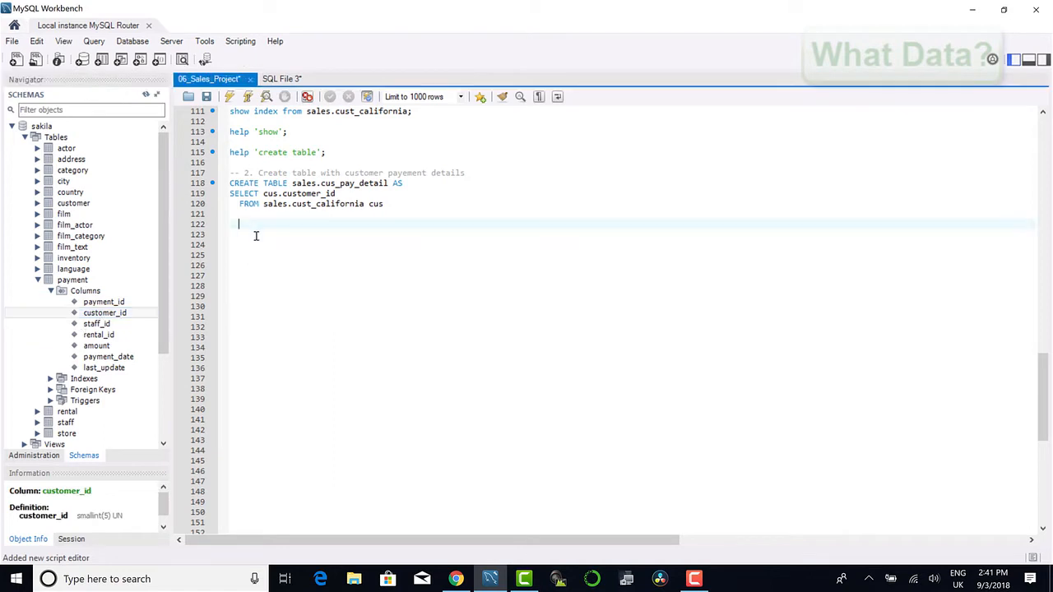
pyautogui.write('JOIN')
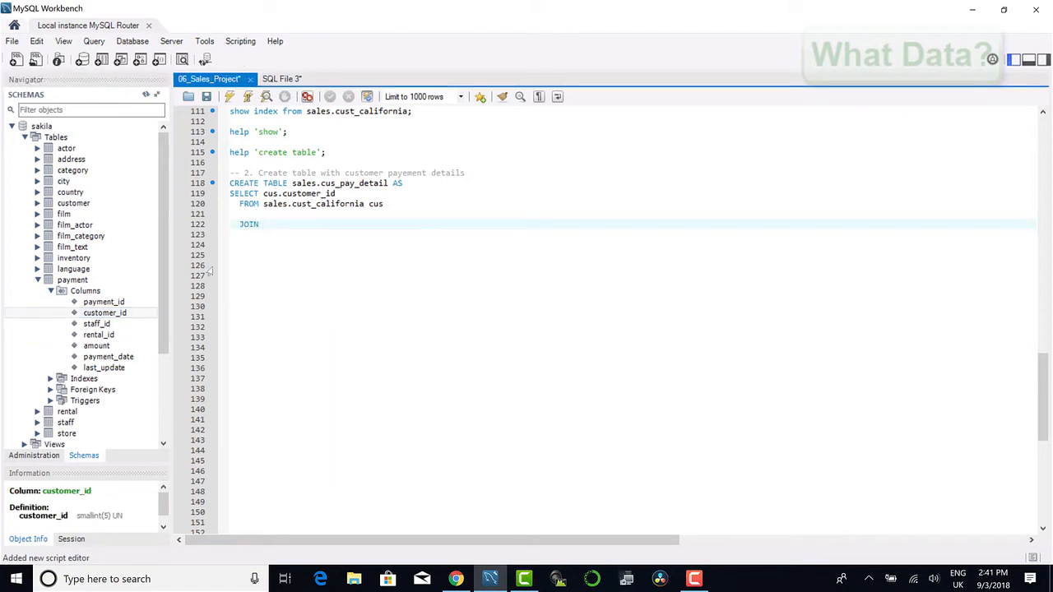
pyautogui.click(73, 279)
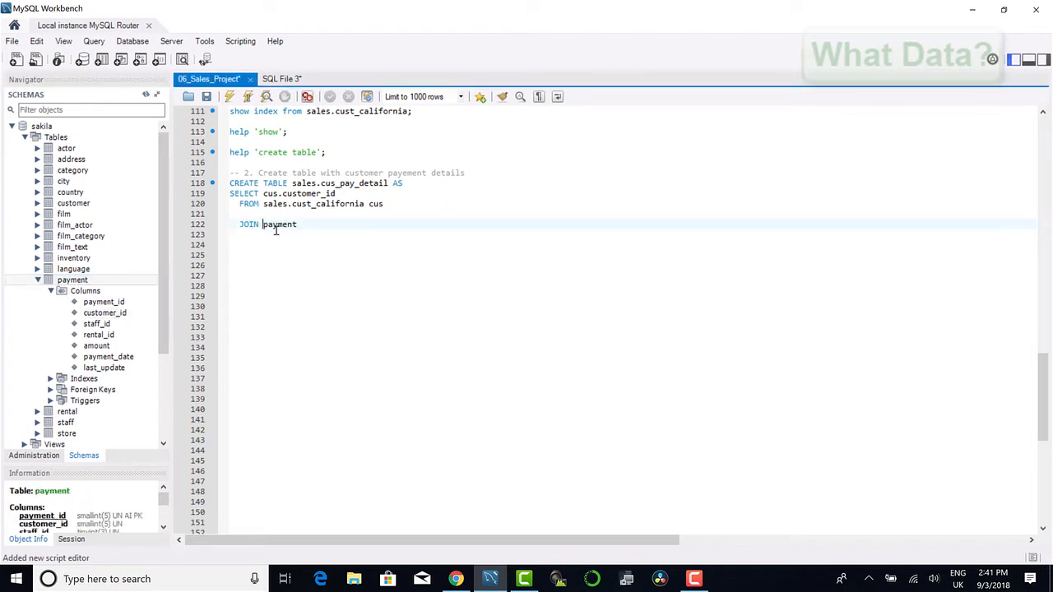
pyautogui.write('sakila.')
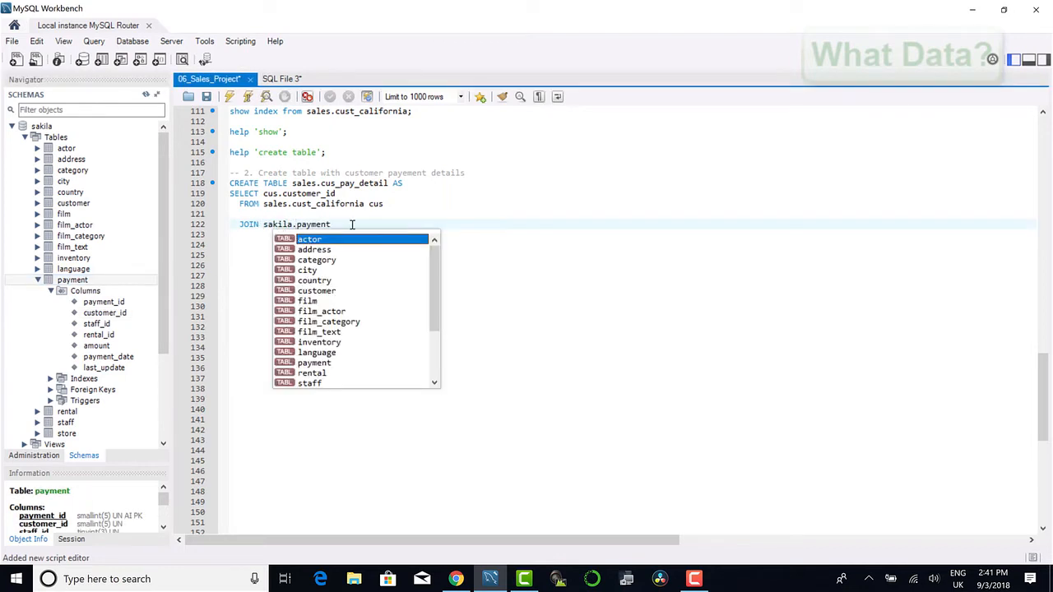
pyautogui.write('pay.')
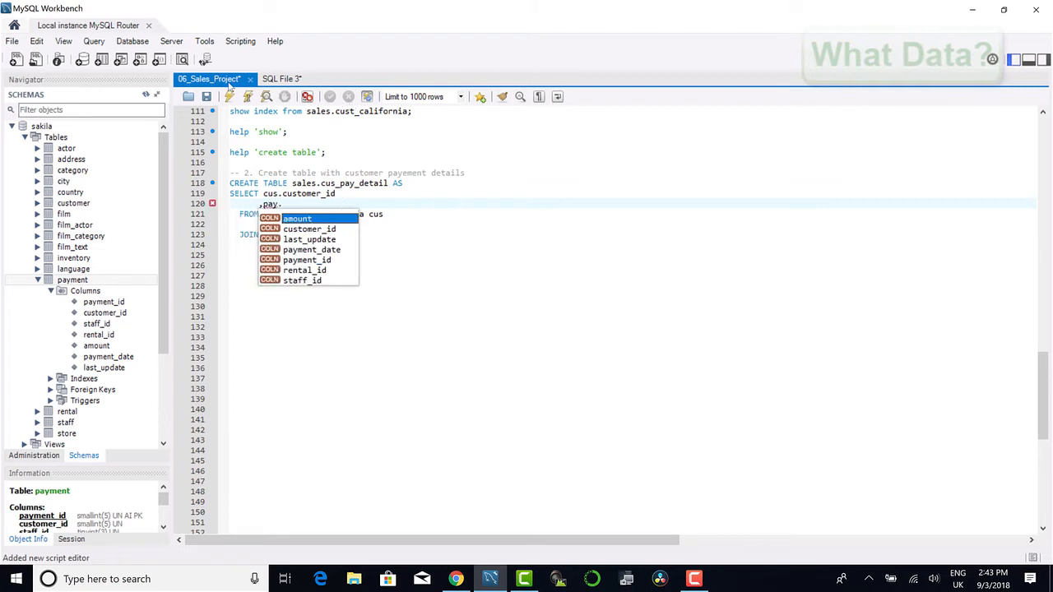
pyautogui.moveTo(309, 263)
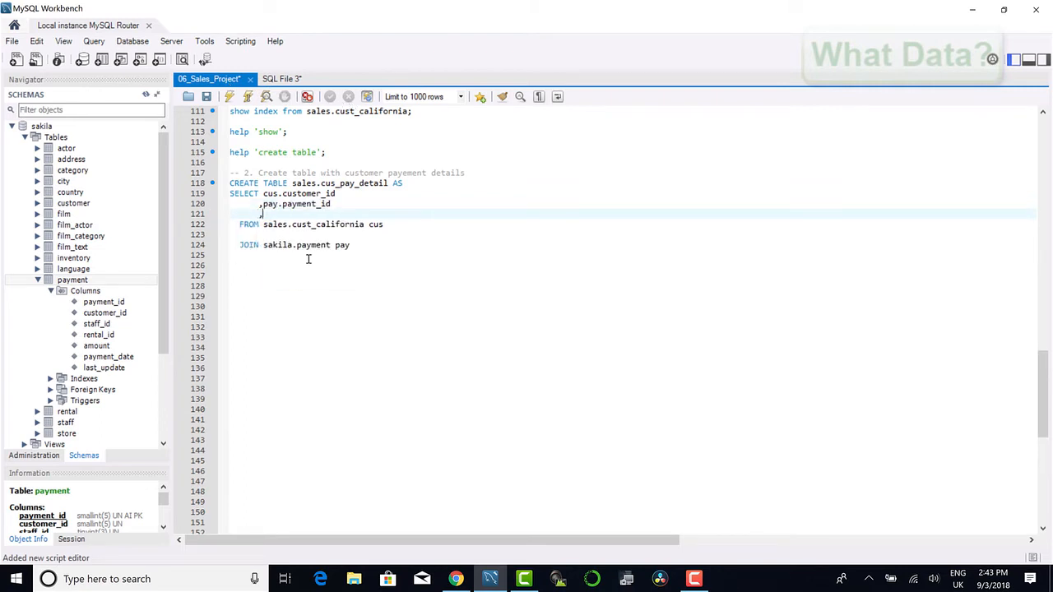
# Step: Select pay.payment_id, rental_id, amount, payment_date and join ON cus.customer_id = pay.customer_id
pyautogui.write('pay.')
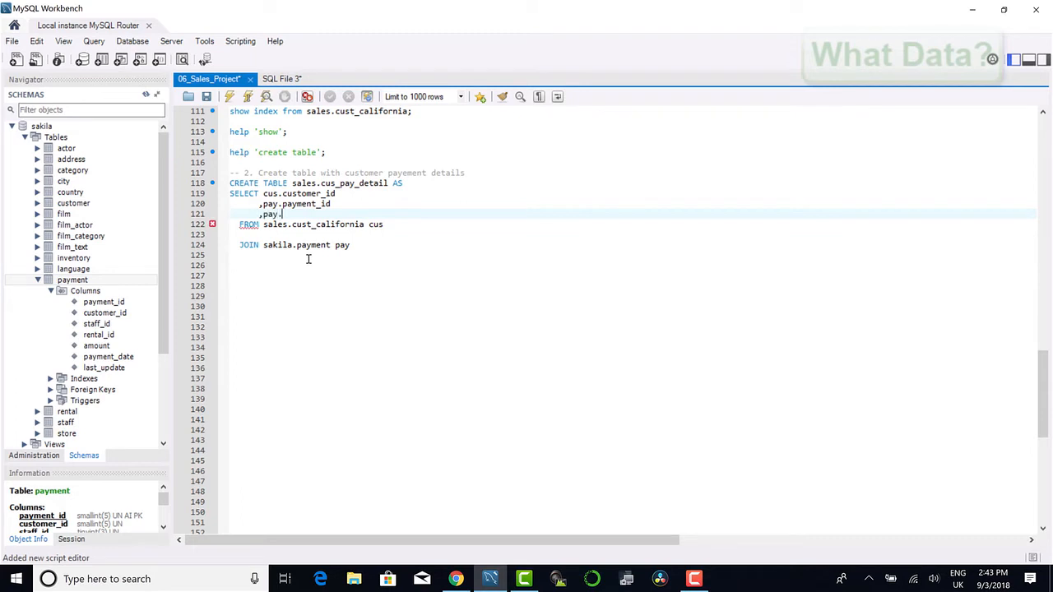
pyautogui.write('rental_id')
pyautogui.write(',pay')
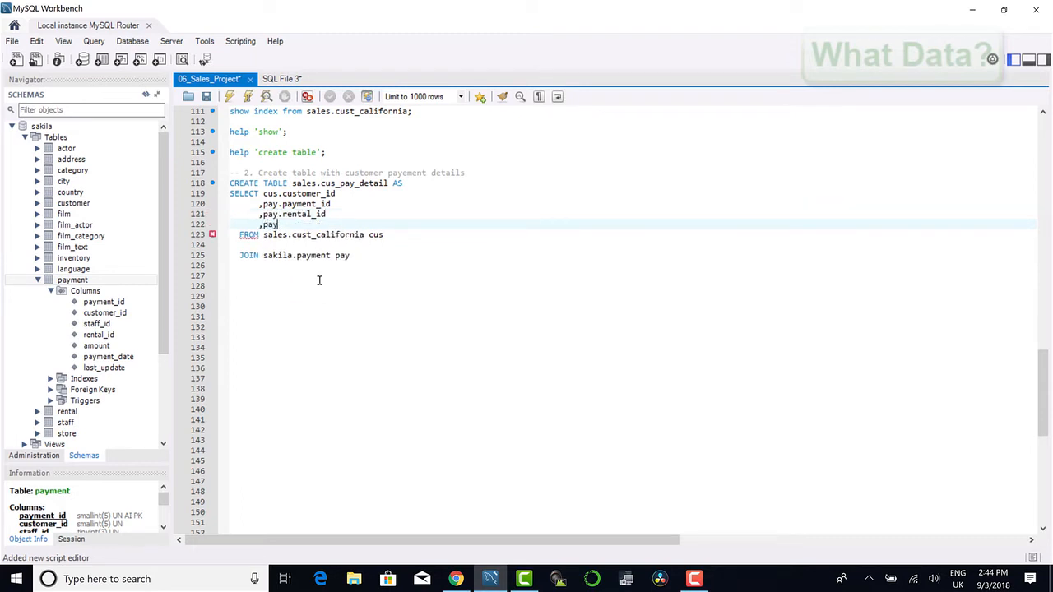
pyautogui.write('.amount')
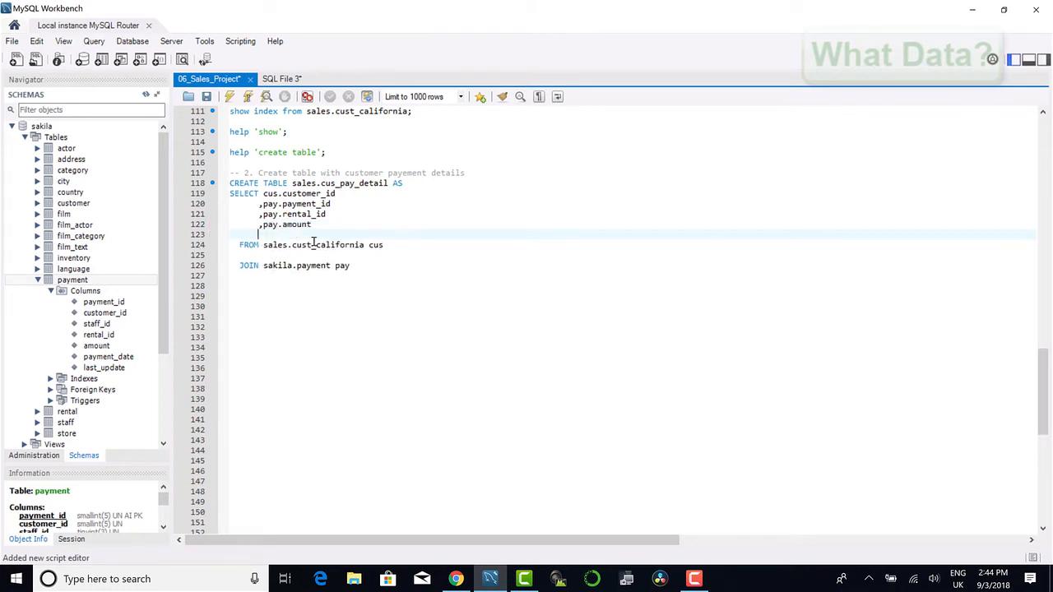
pyautogui.write(',pay.payment_date')
pyautogui.write('ON')
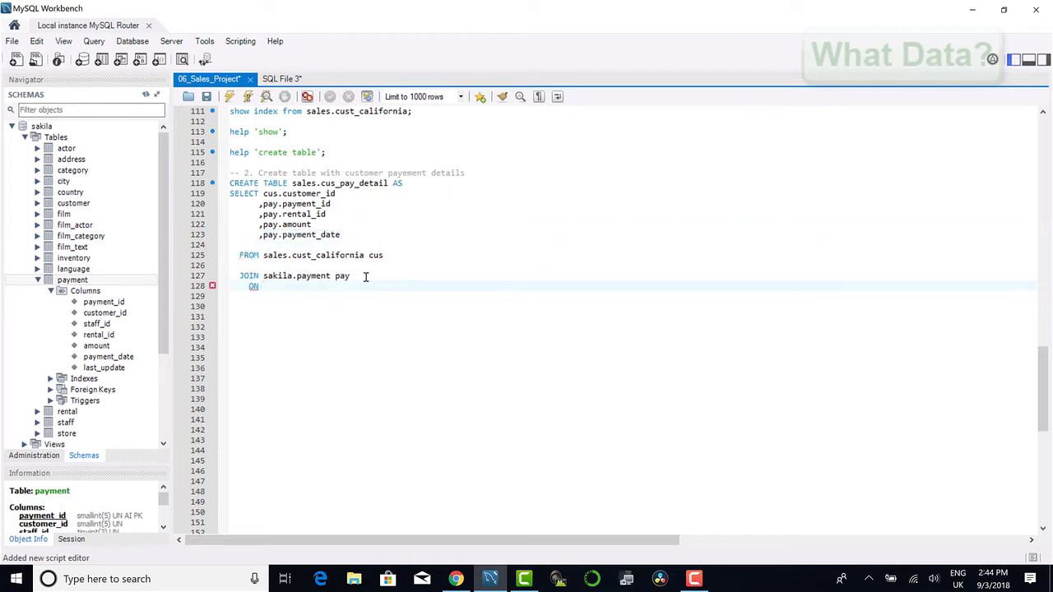
pyautogui.write('cus.customer_id = p')
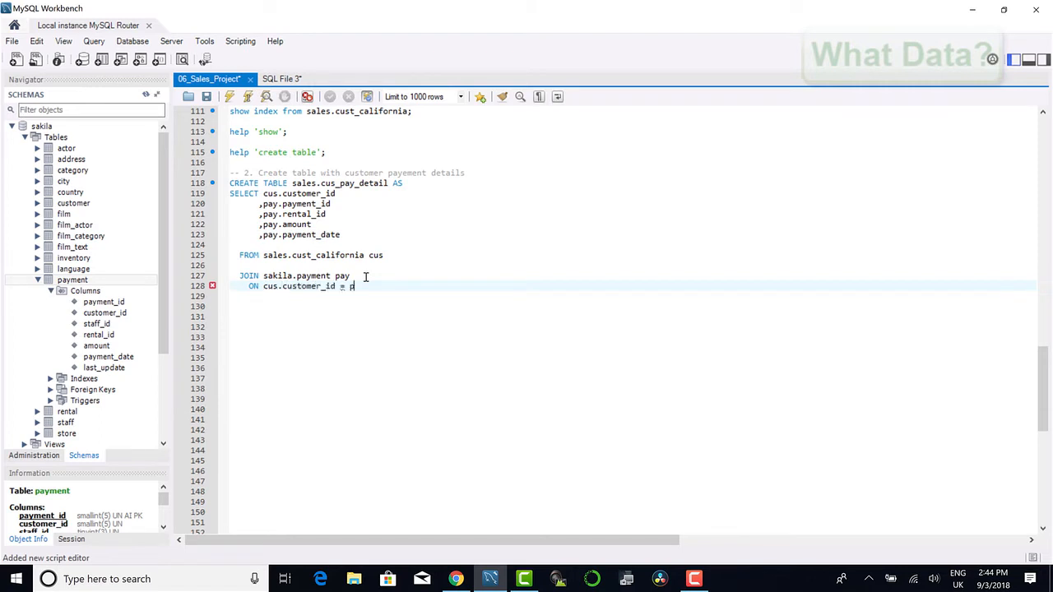
# Step: Add LEFT JOIN sakila.rental ren ON pay.rental_id = ren.rental_id after the payment join
pyautogui.write('ay.customer_id')
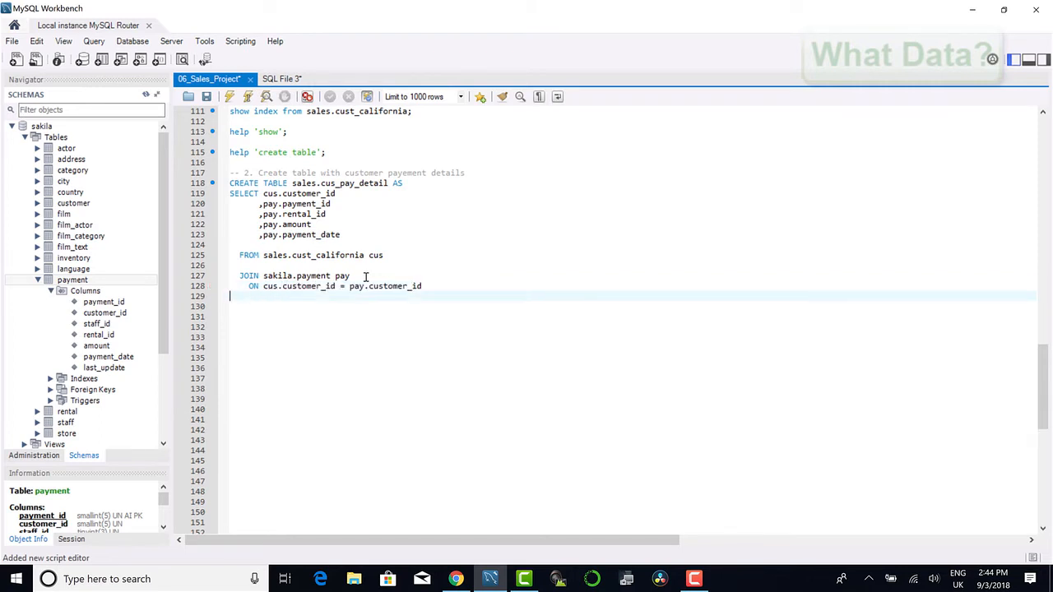
pyautogui.write('LEF')
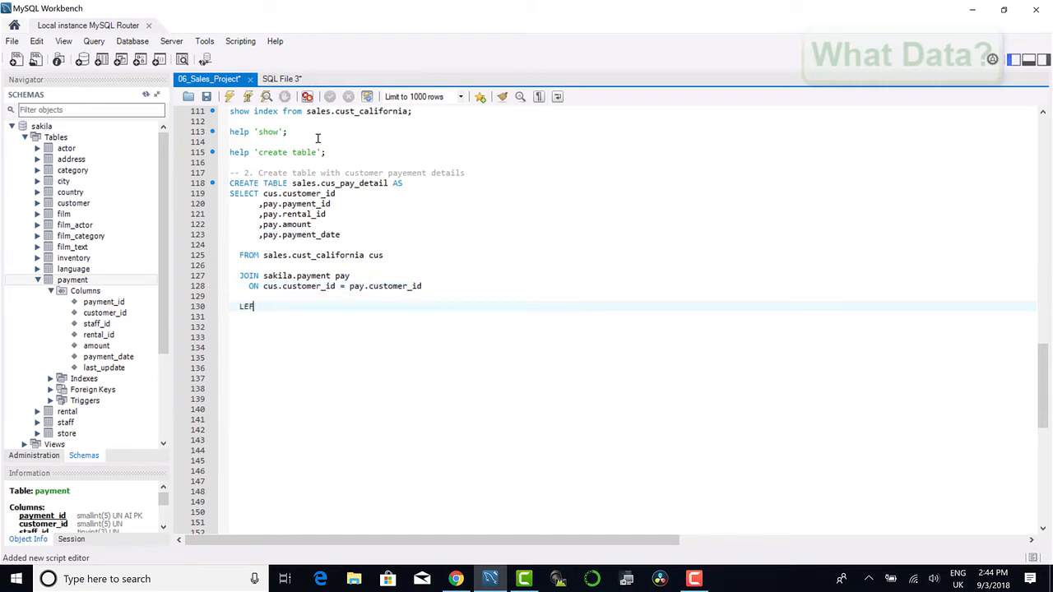
pyautogui.write('T JOIN')
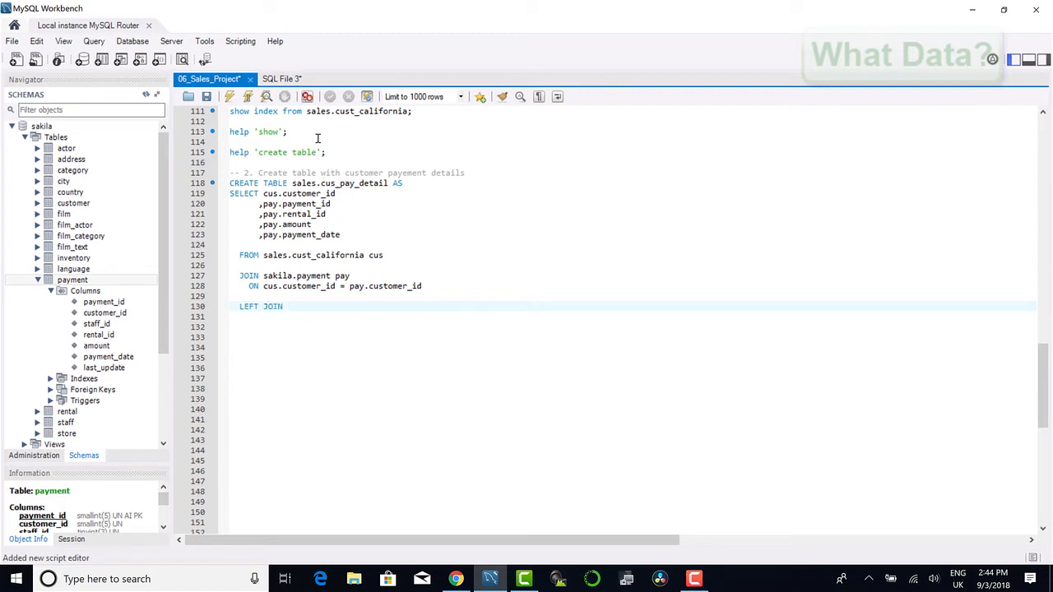
pyautogui.write('s')
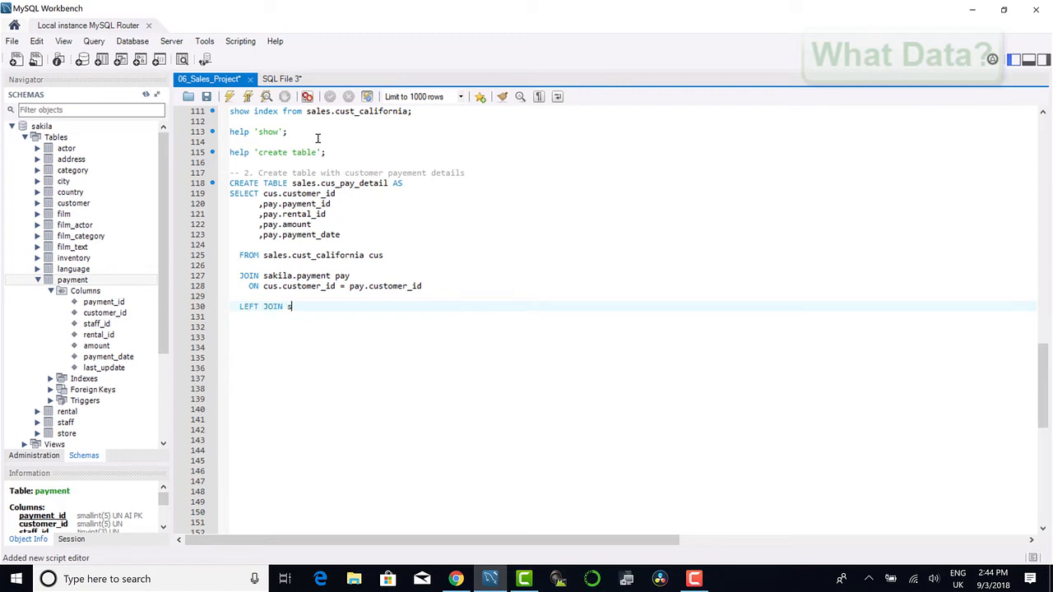
pyautogui.write('akila.')
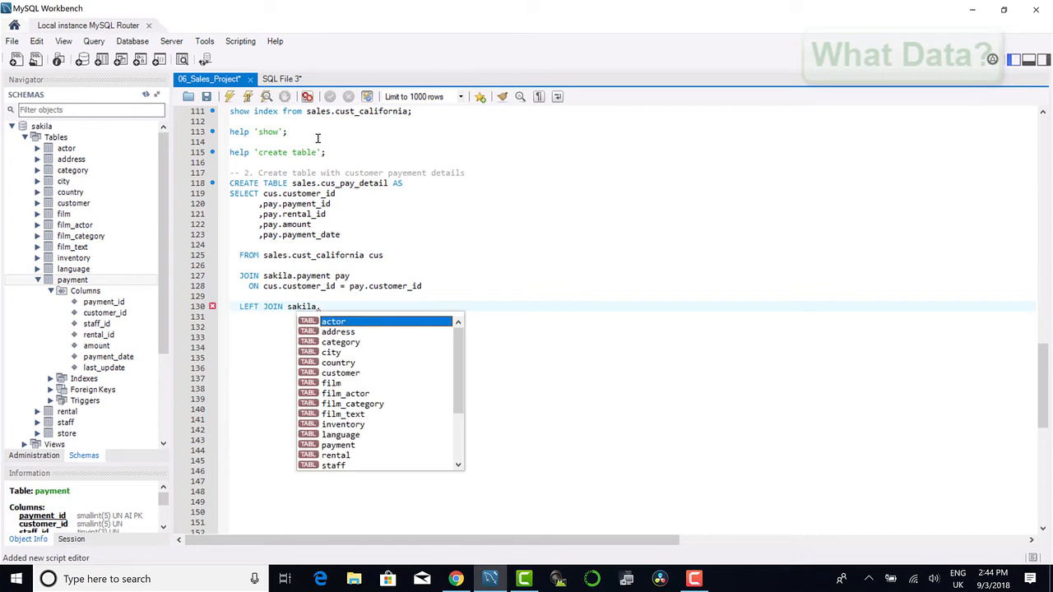
pyautogui.write('rental')
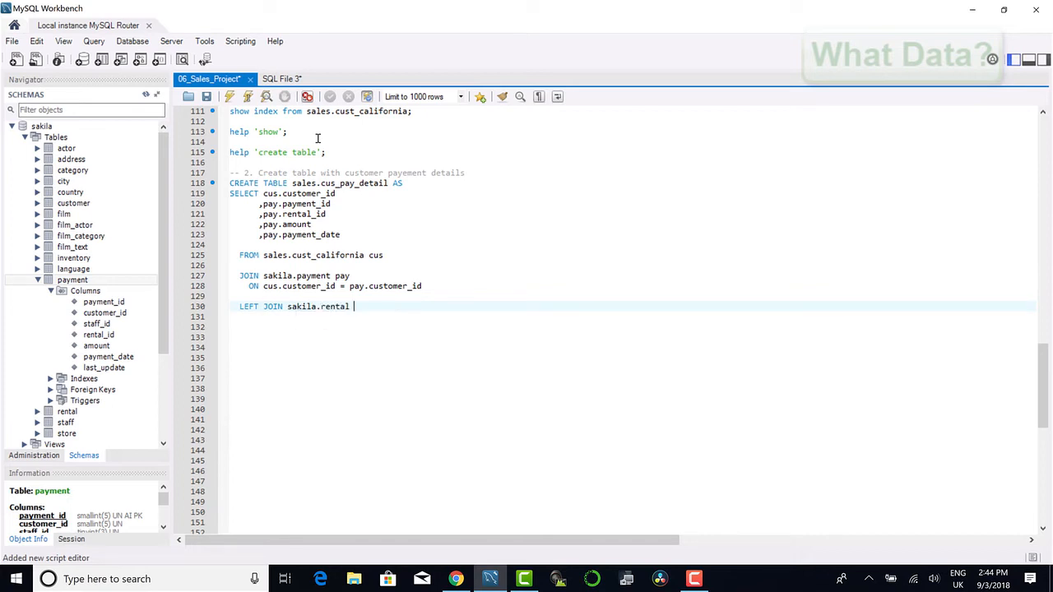
pyautogui.write('rental')
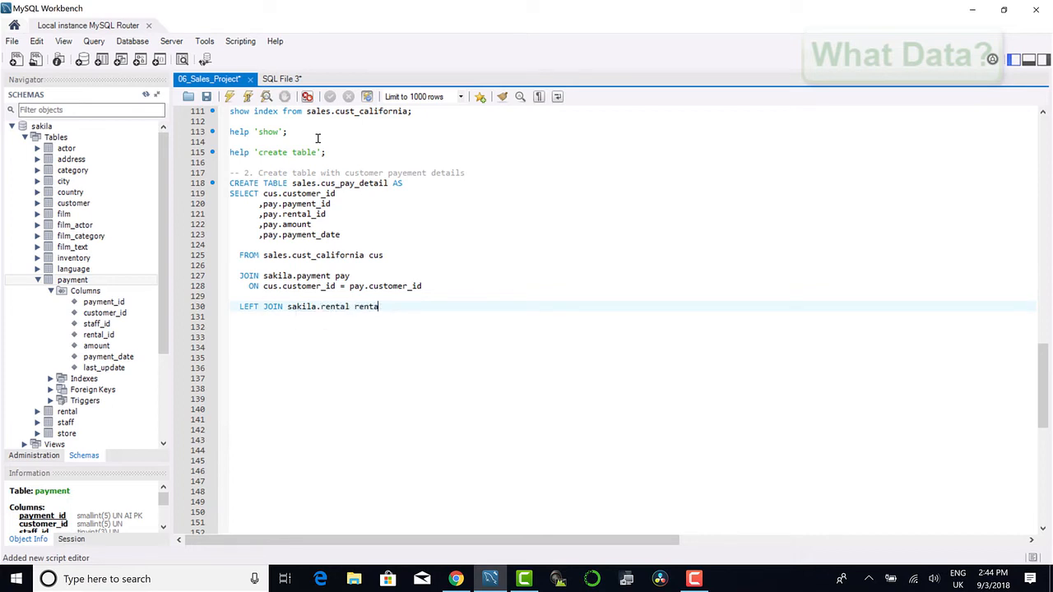
pyautogui.press('BackSpace')
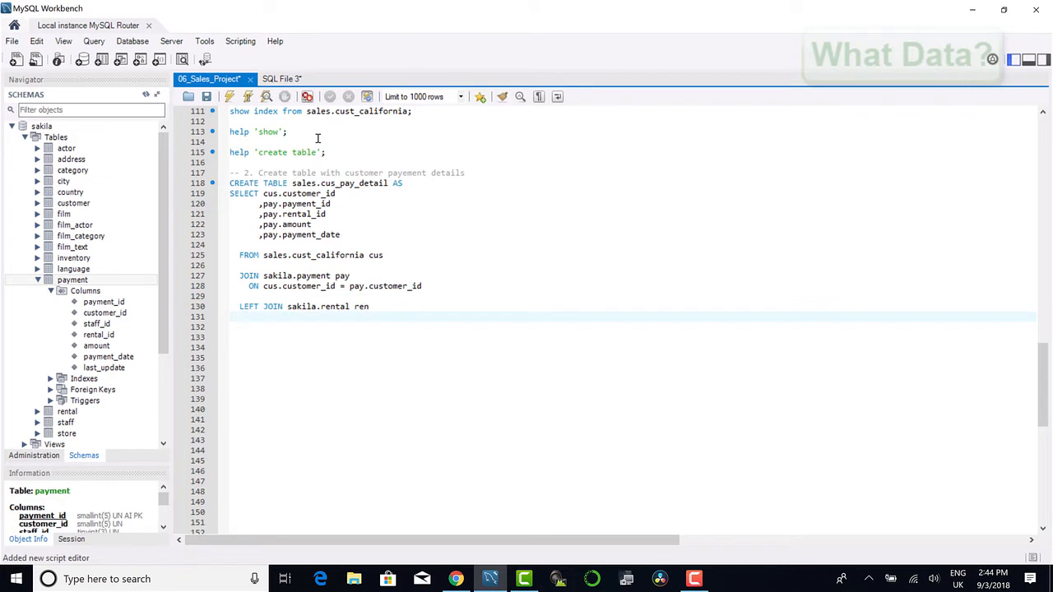
pyautogui.write('ON')
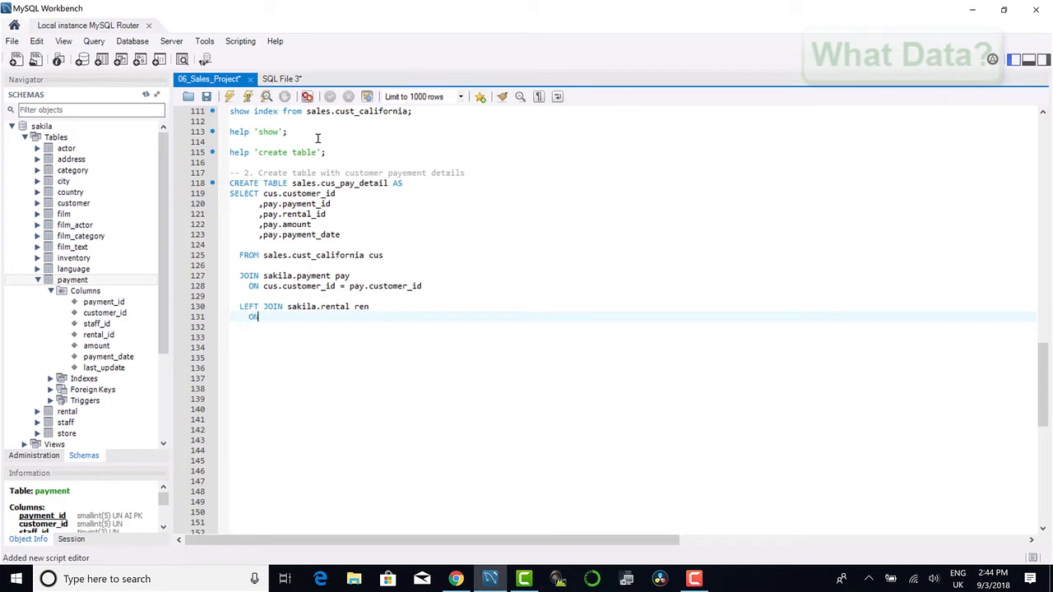
pyautogui.write('pay.rental_id = ren.rental_id')
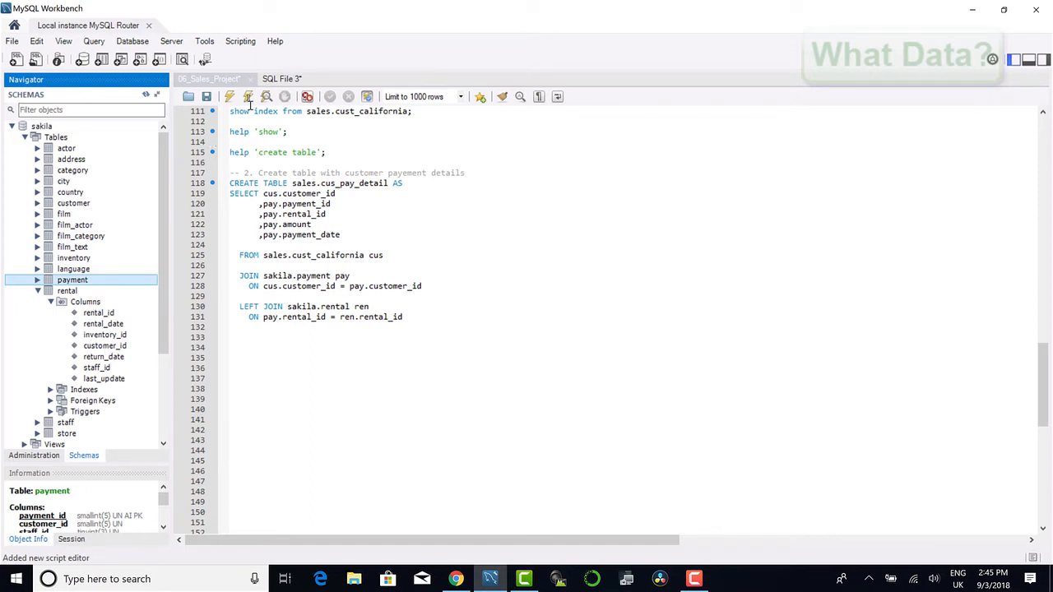
# Step: Add JOIN sakila.inventory inv ON ren.inventory_id = inv.inventory_id, selecting ren.rental_id and inv.inventory_id
pyautogui.write('JOIN')
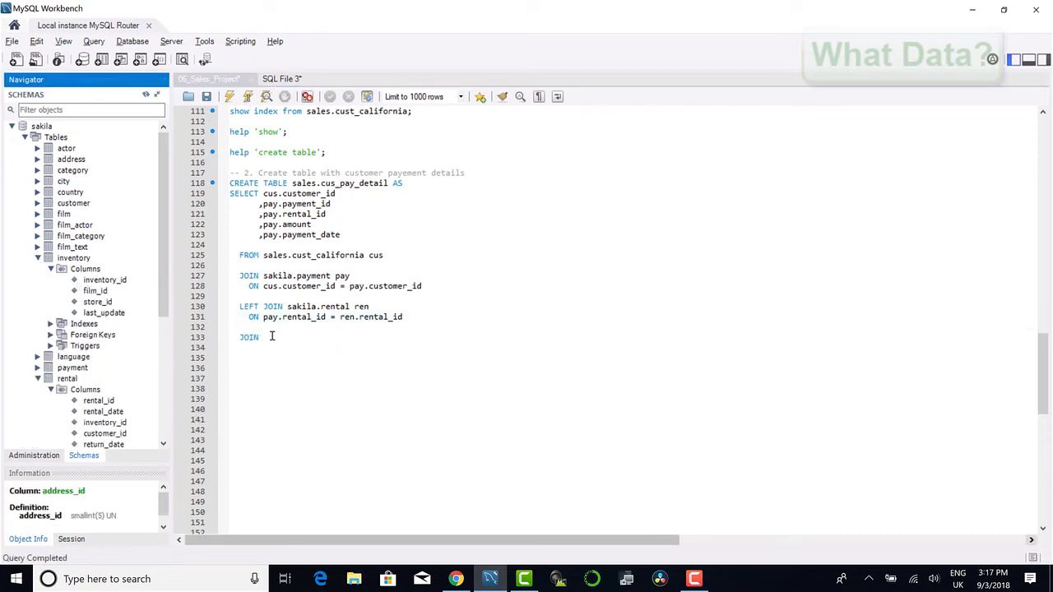
pyautogui.write('s')
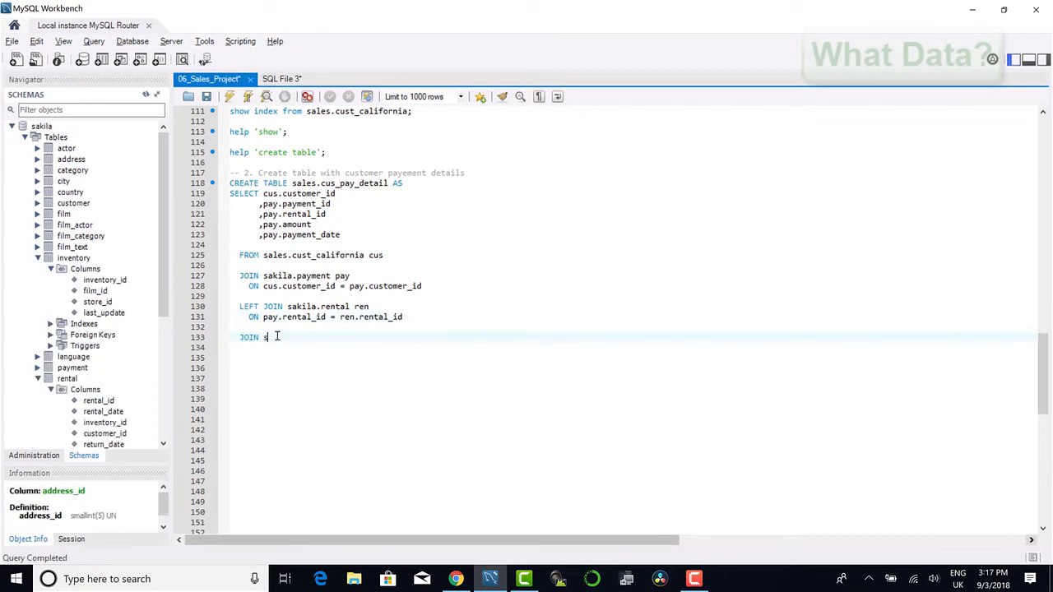
pyautogui.write('sakila.')
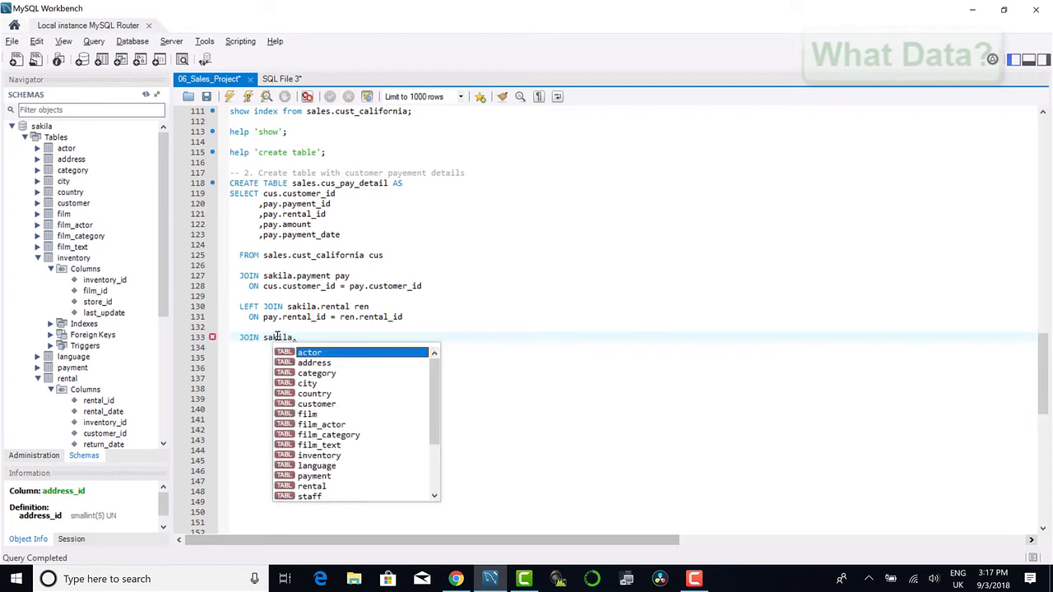
pyautogui.write('inventory r')
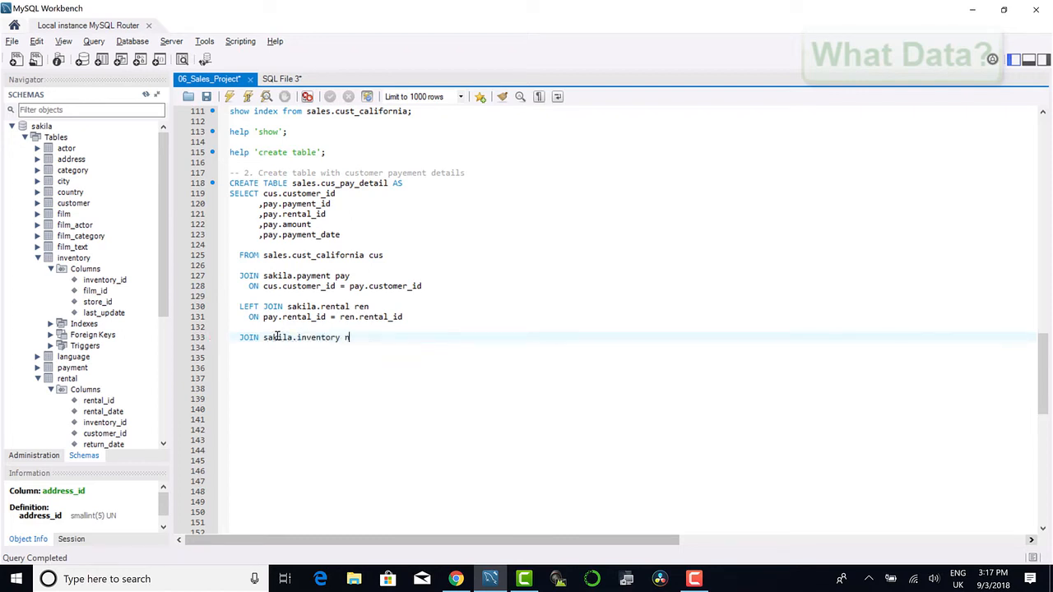
pyautogui.write('inv')
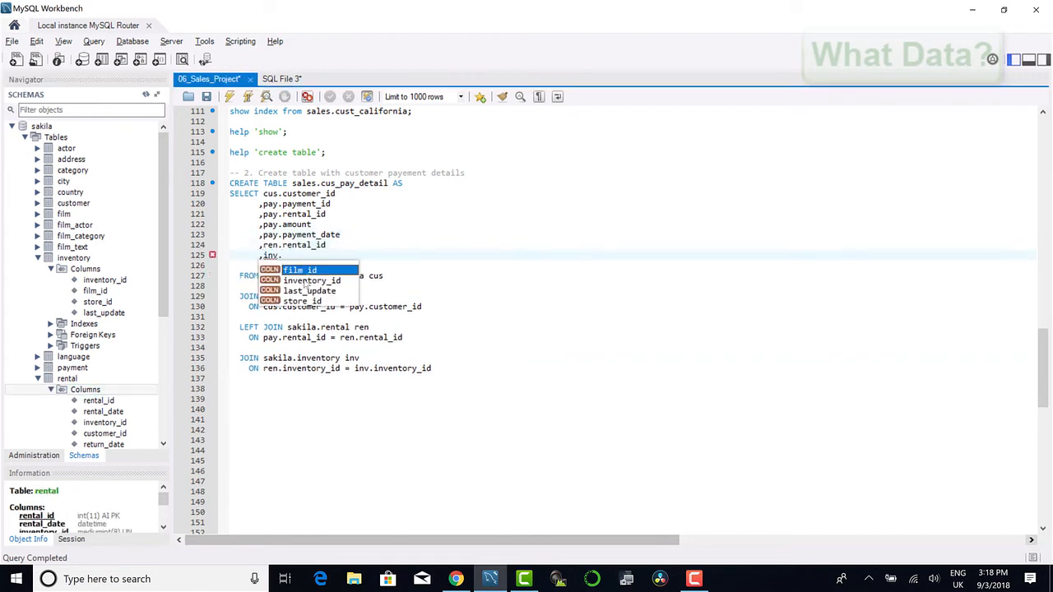
pyautogui.write('inventory_id')
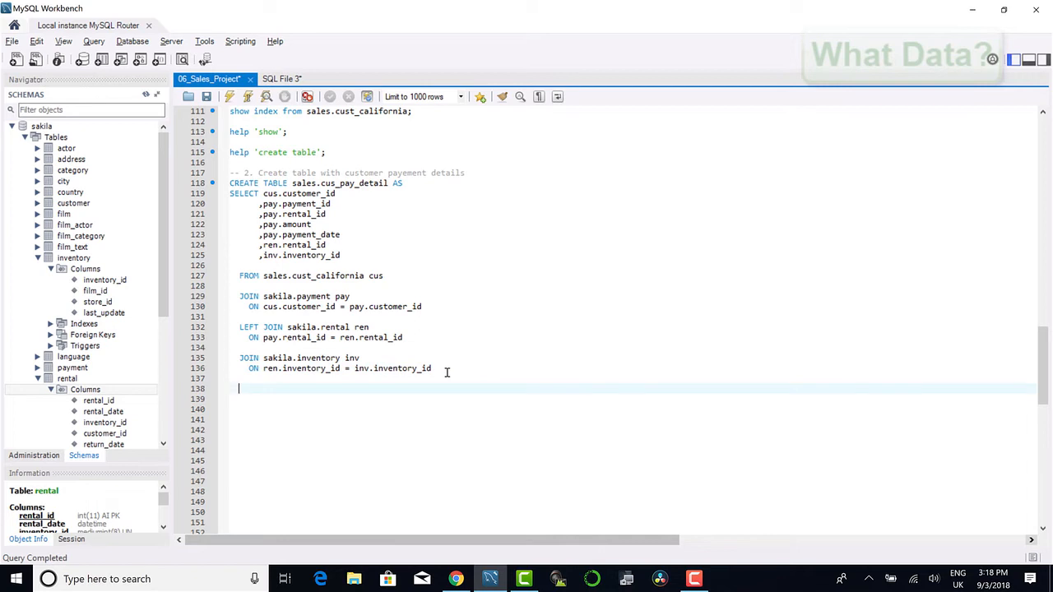
# Step: Add JOIN sakila.film flm ON inv.film_id = flm.film_id and select flm.title
pyautogui.write('JOIN sakila.film flm')
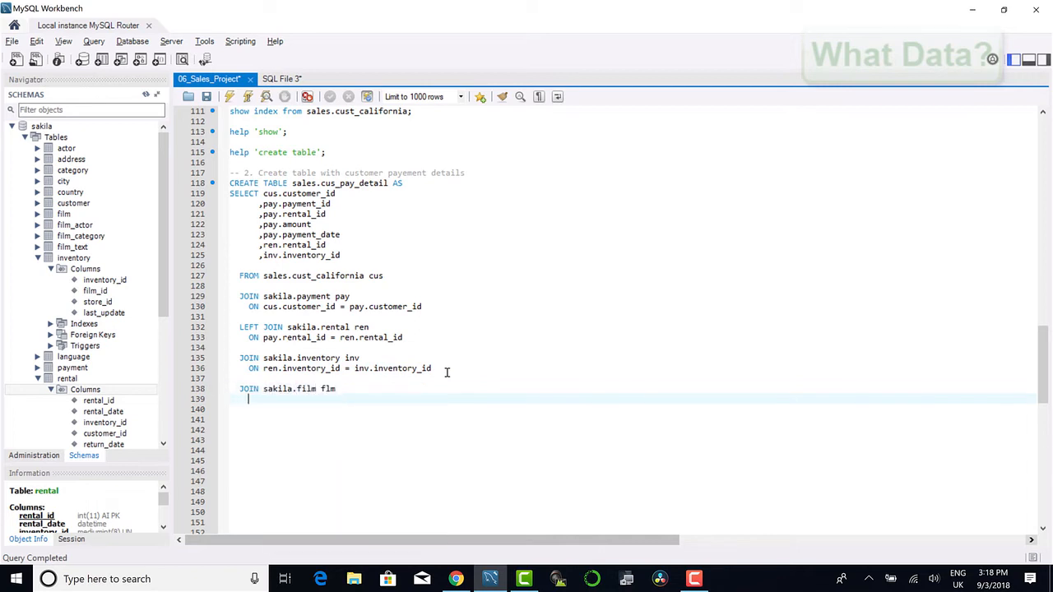
pyautogui.write('ON inv.film_id = flm.film_id')
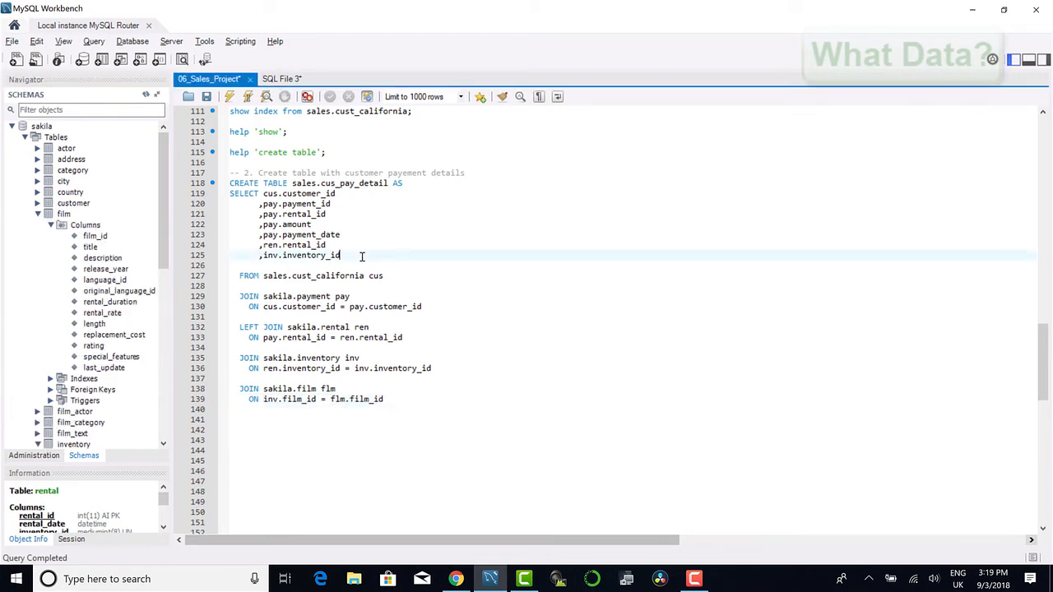
pyautogui.write(',flm.')
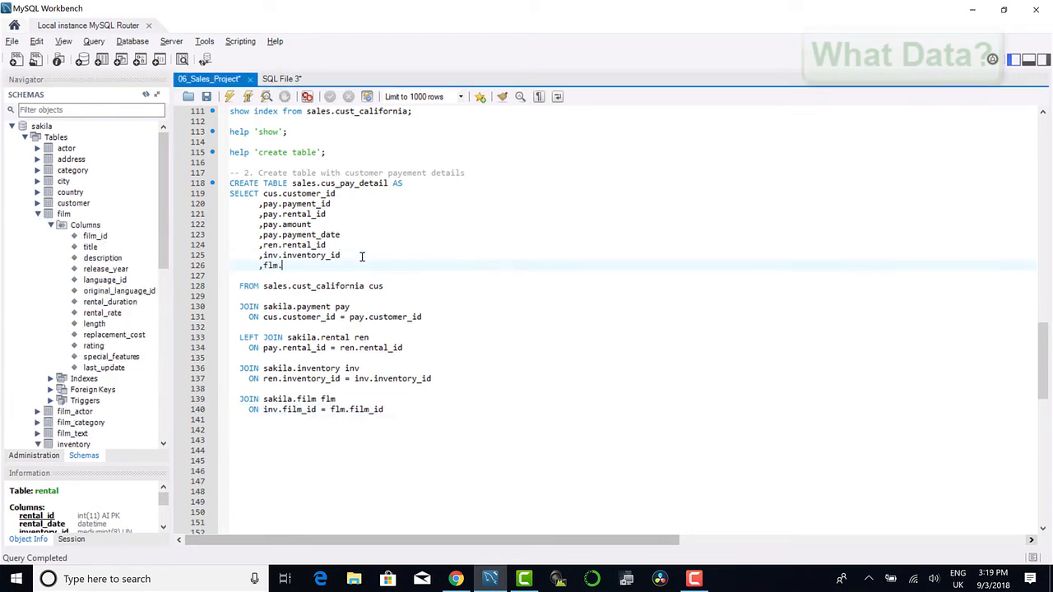
pyautogui.write('.')
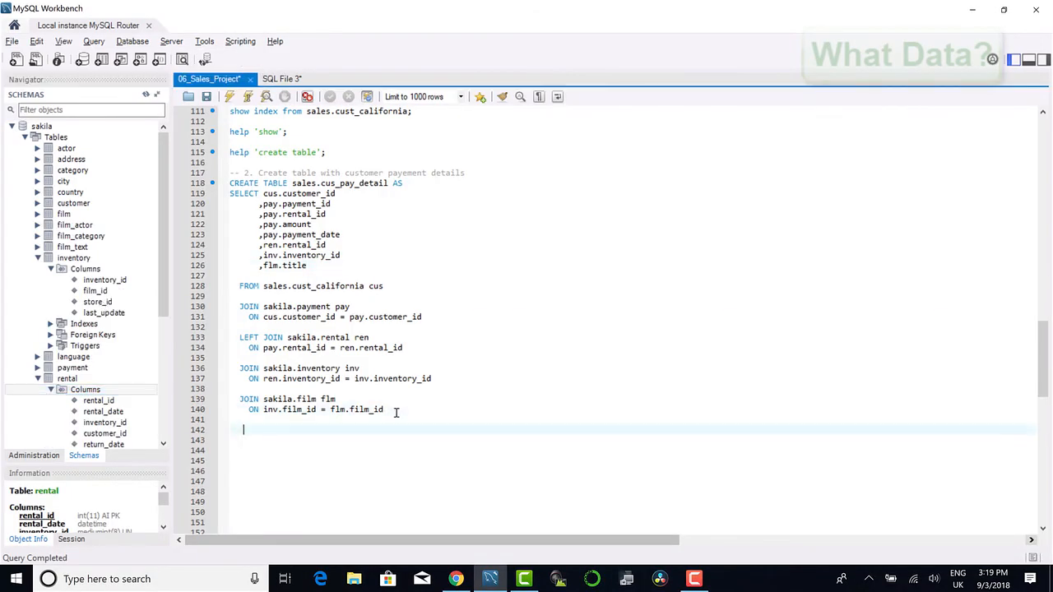
# Step: Join sakila.store str ON inv.store_id = str.store_id, select str.store_id, and join sakila.address adr
pyautogui.write('JOIN sakila.store str')
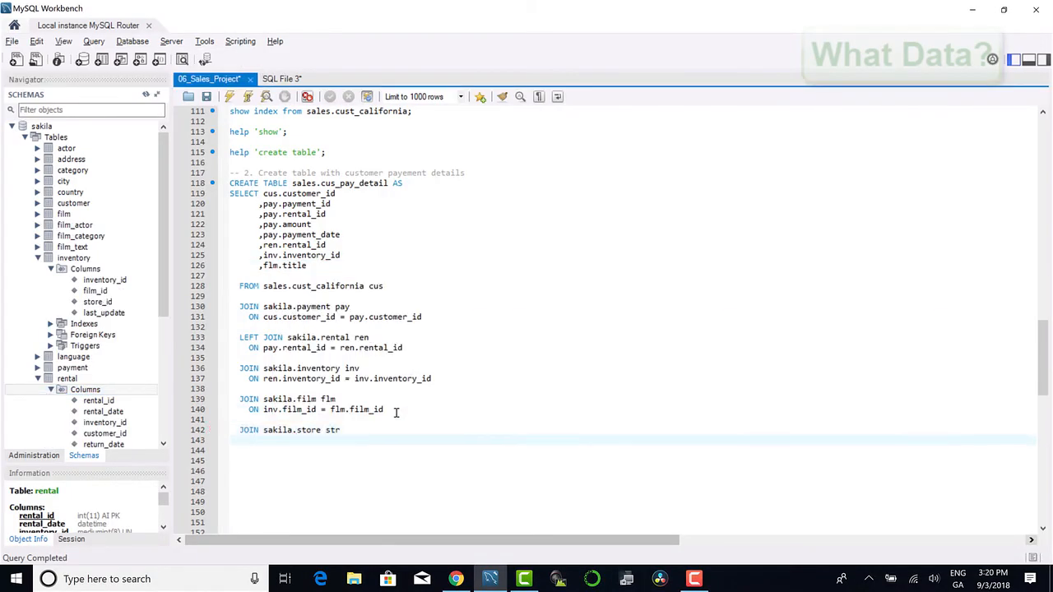
pyautogui.write('ON inv.store_id = str.store_id')
pyautogui.click(362, 275)
pyautogui.write(',str.store_id')
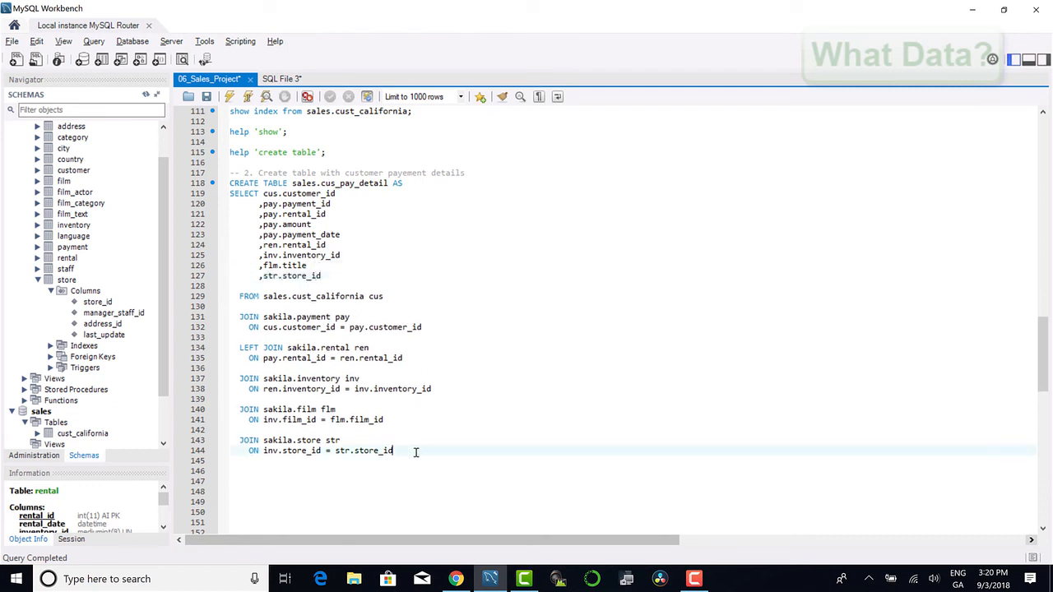
pyautogui.write('JOIN sakila.address adr')
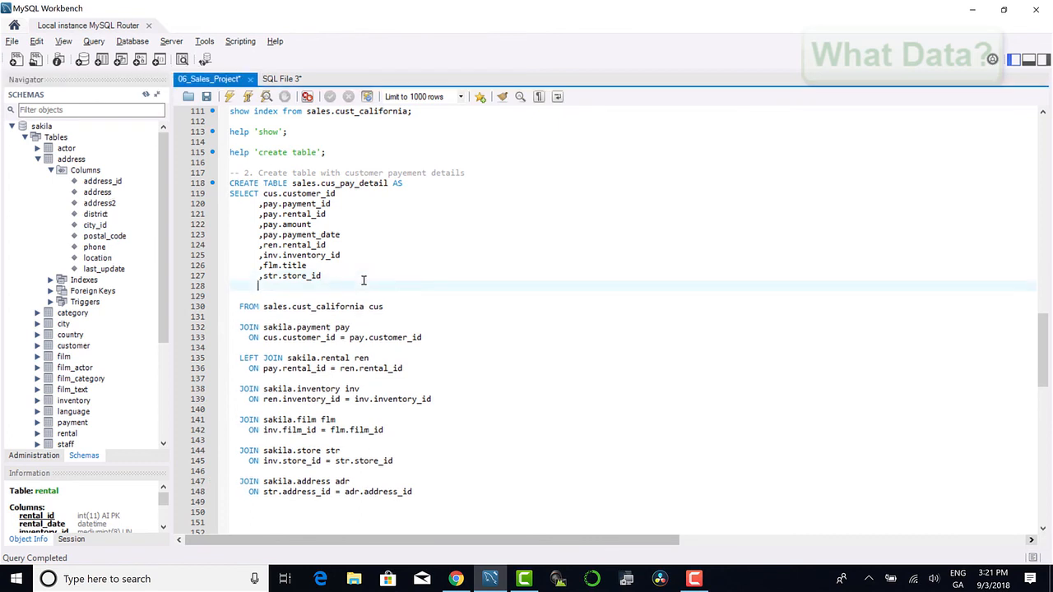
# Step: Select adr.address_id and adr.address and end the statement with a semicolon
pyautogui.write(',adr.address_id')
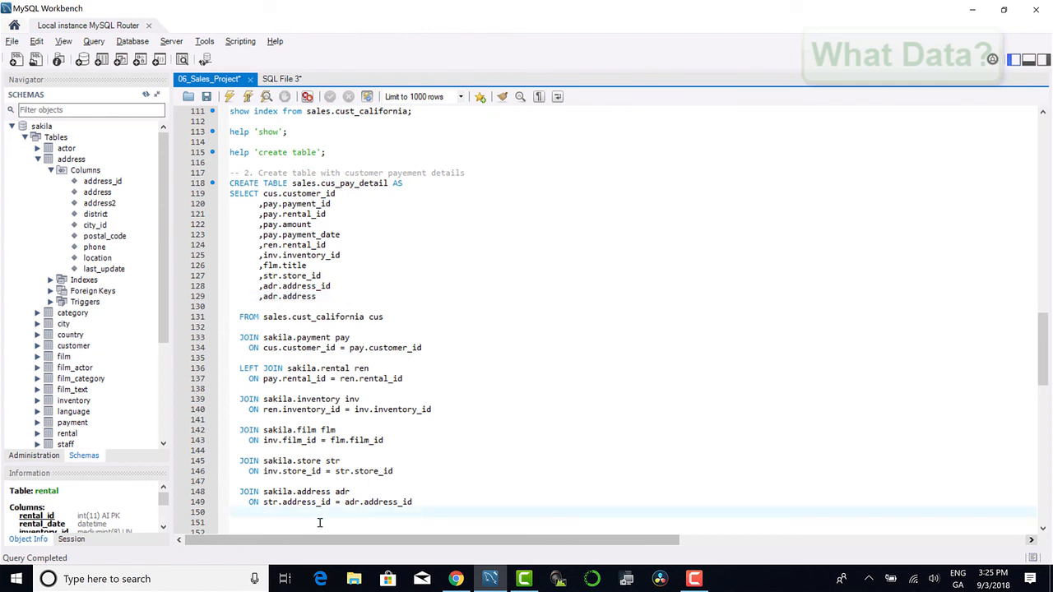
pyautogui.write(';')
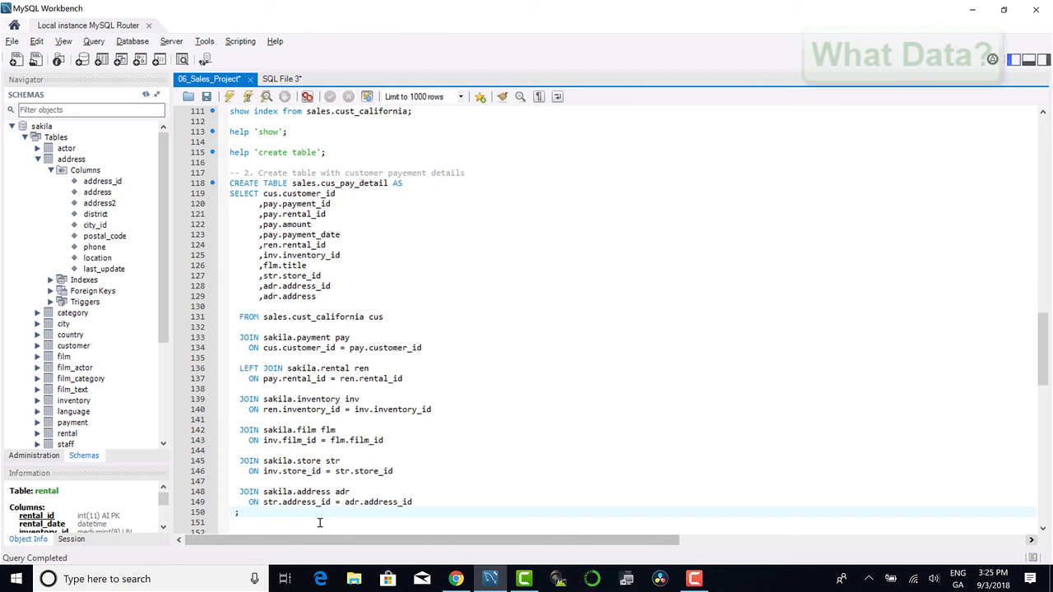
pyautogui.scroll(-3)
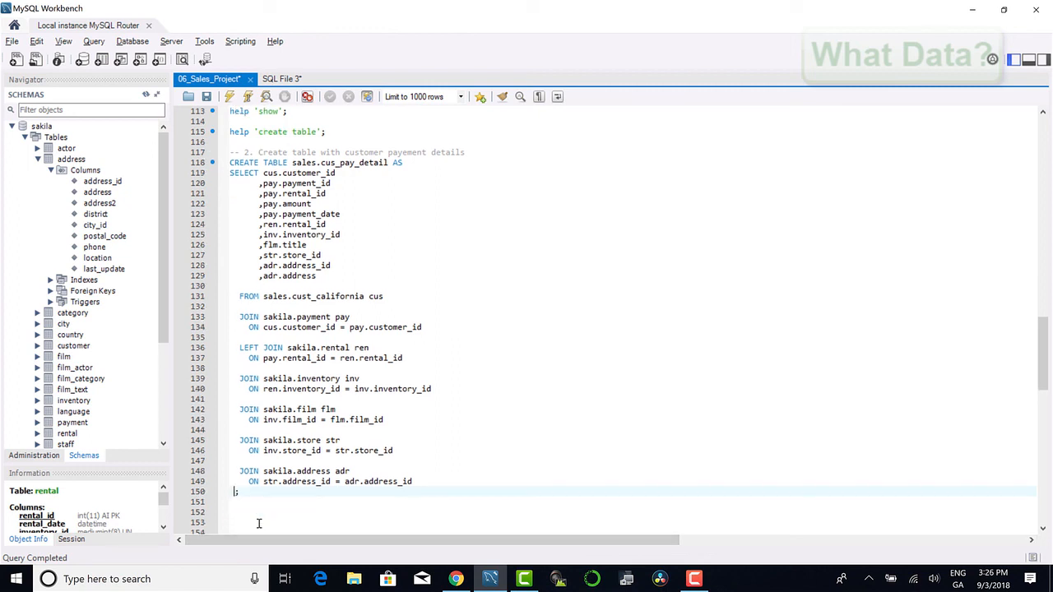
# Step: Execute the statement, remove the duplicate ren.rental_id column, and rerun creating 252 rows
pyautogui.moveTo(230, 162); pyautogui.dragTo(240, 490)
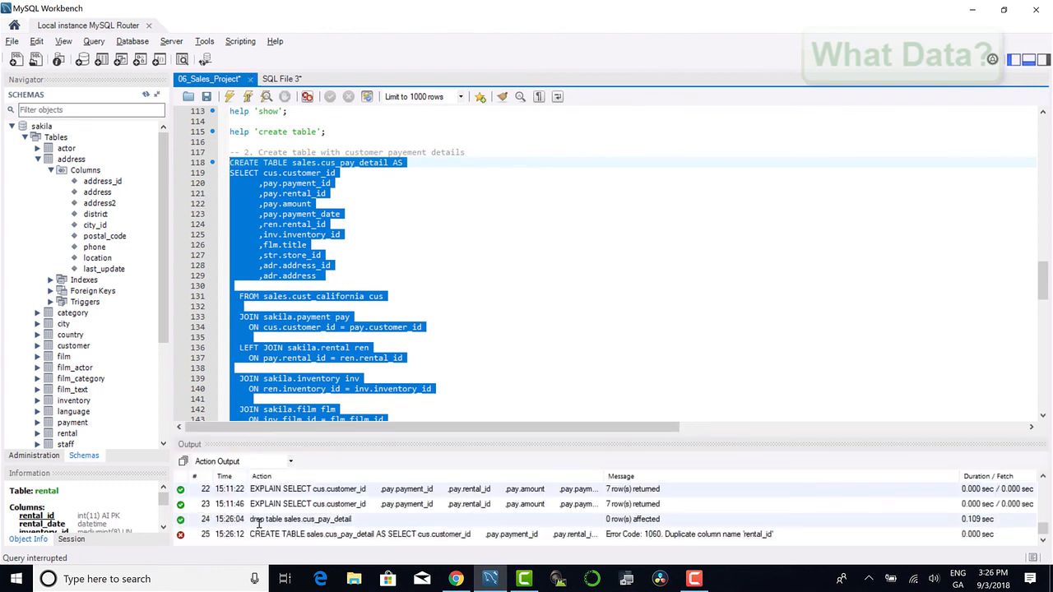
pyautogui.moveTo(395, 519)
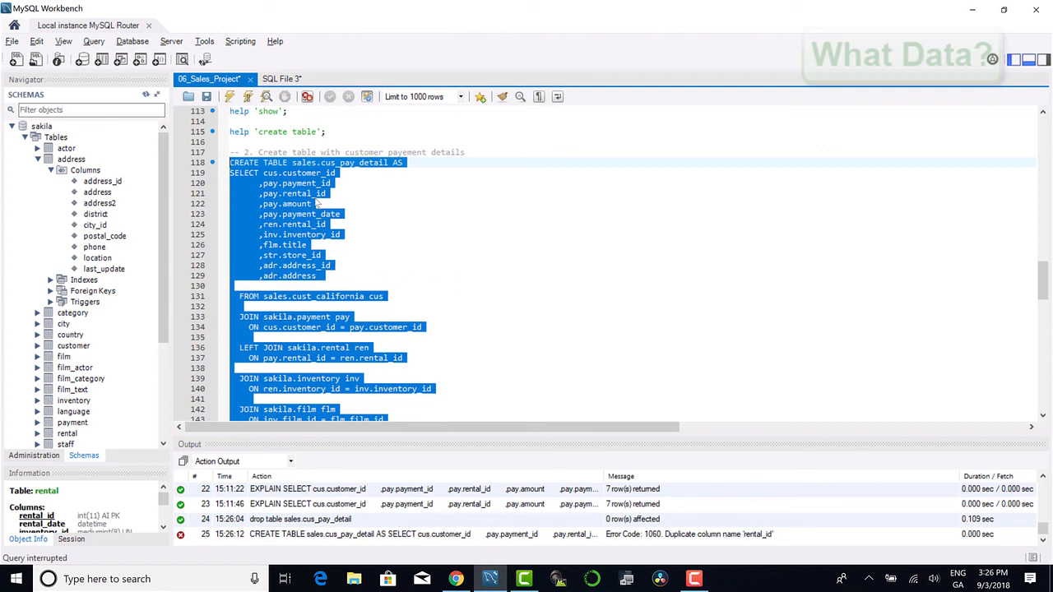
pyautogui.click(358, 223)
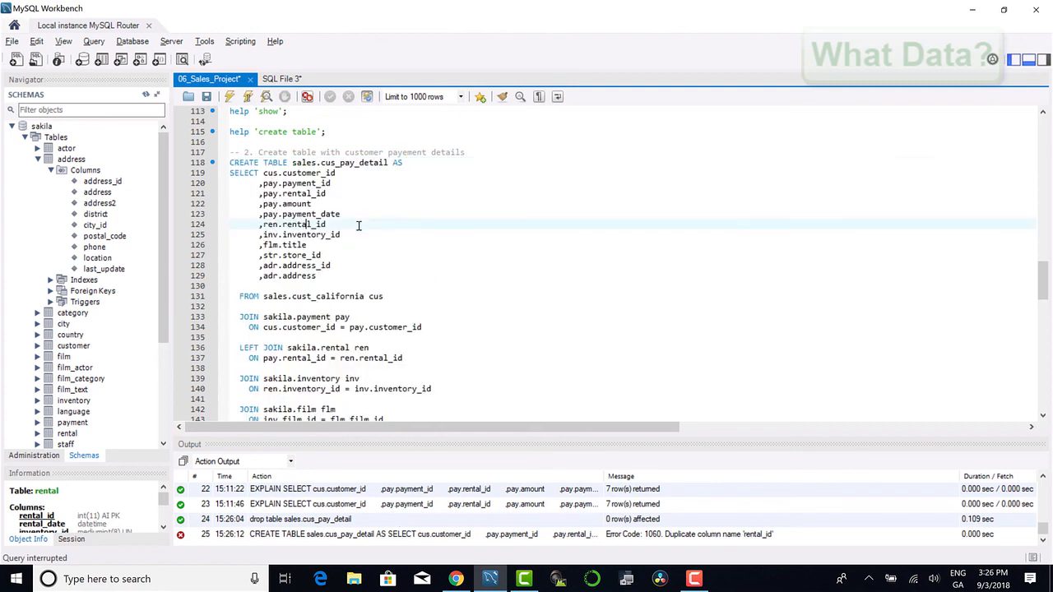
pyautogui.doubleClick(292, 224)
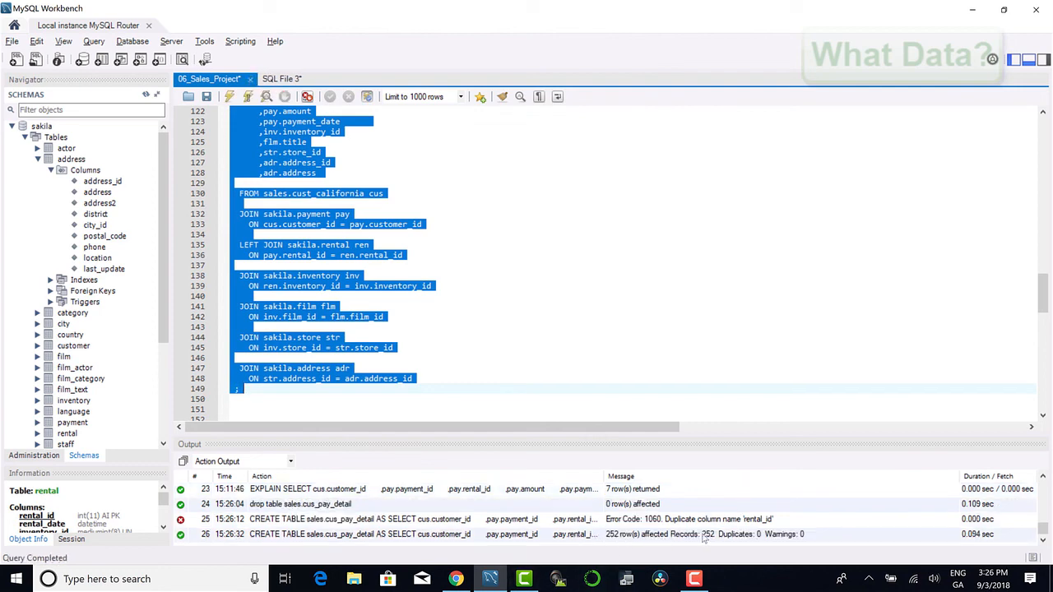
pyautogui.click(244, 388)
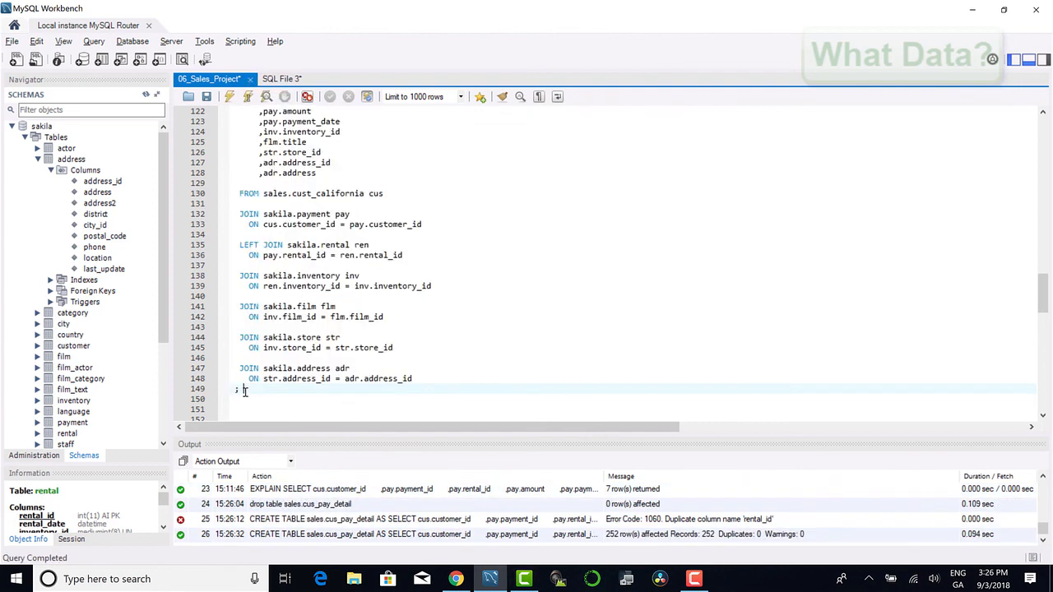